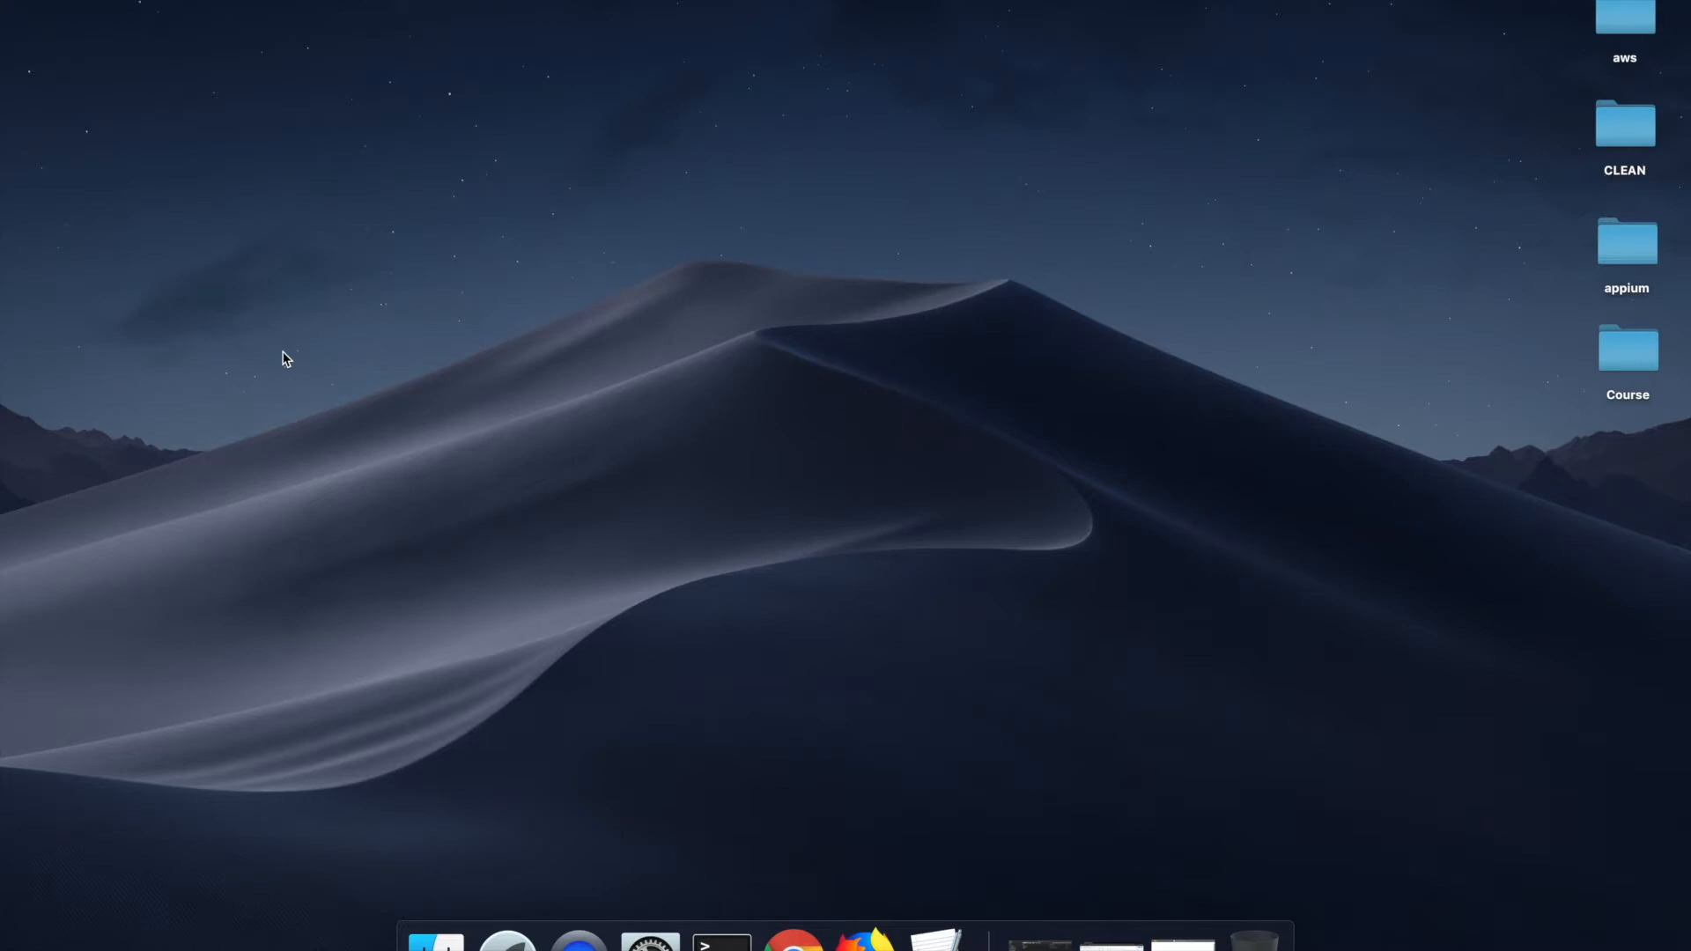
mouse_move(606, 407)
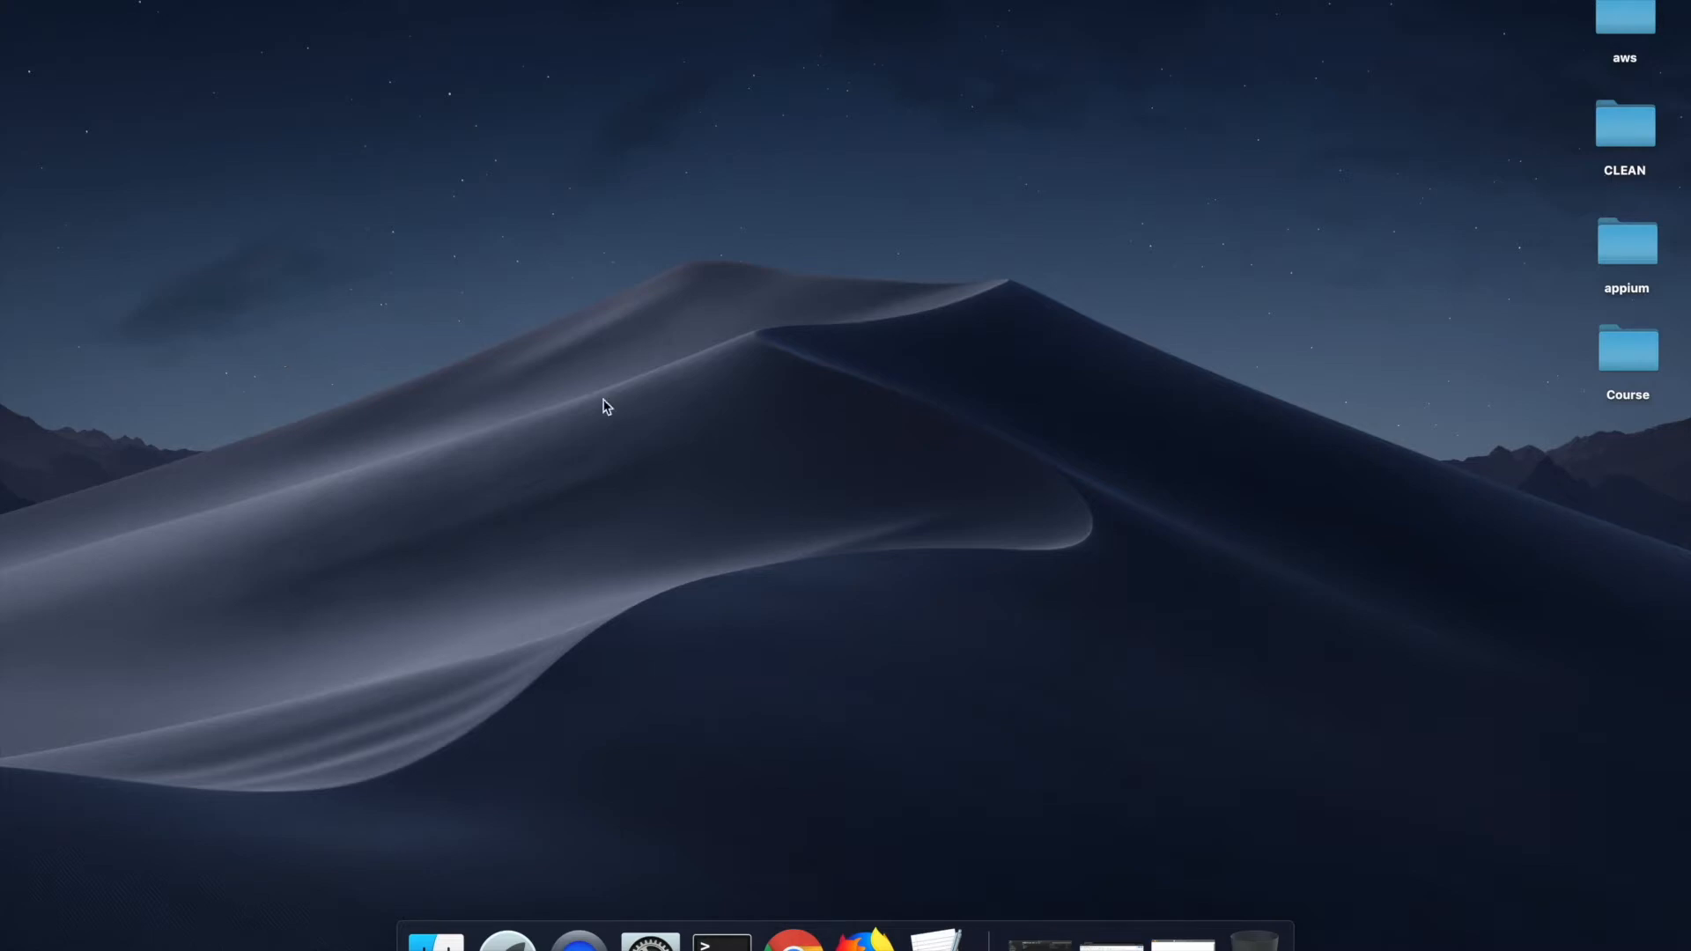
Launch the App Store from Spotlight search.
key("cmd+space")
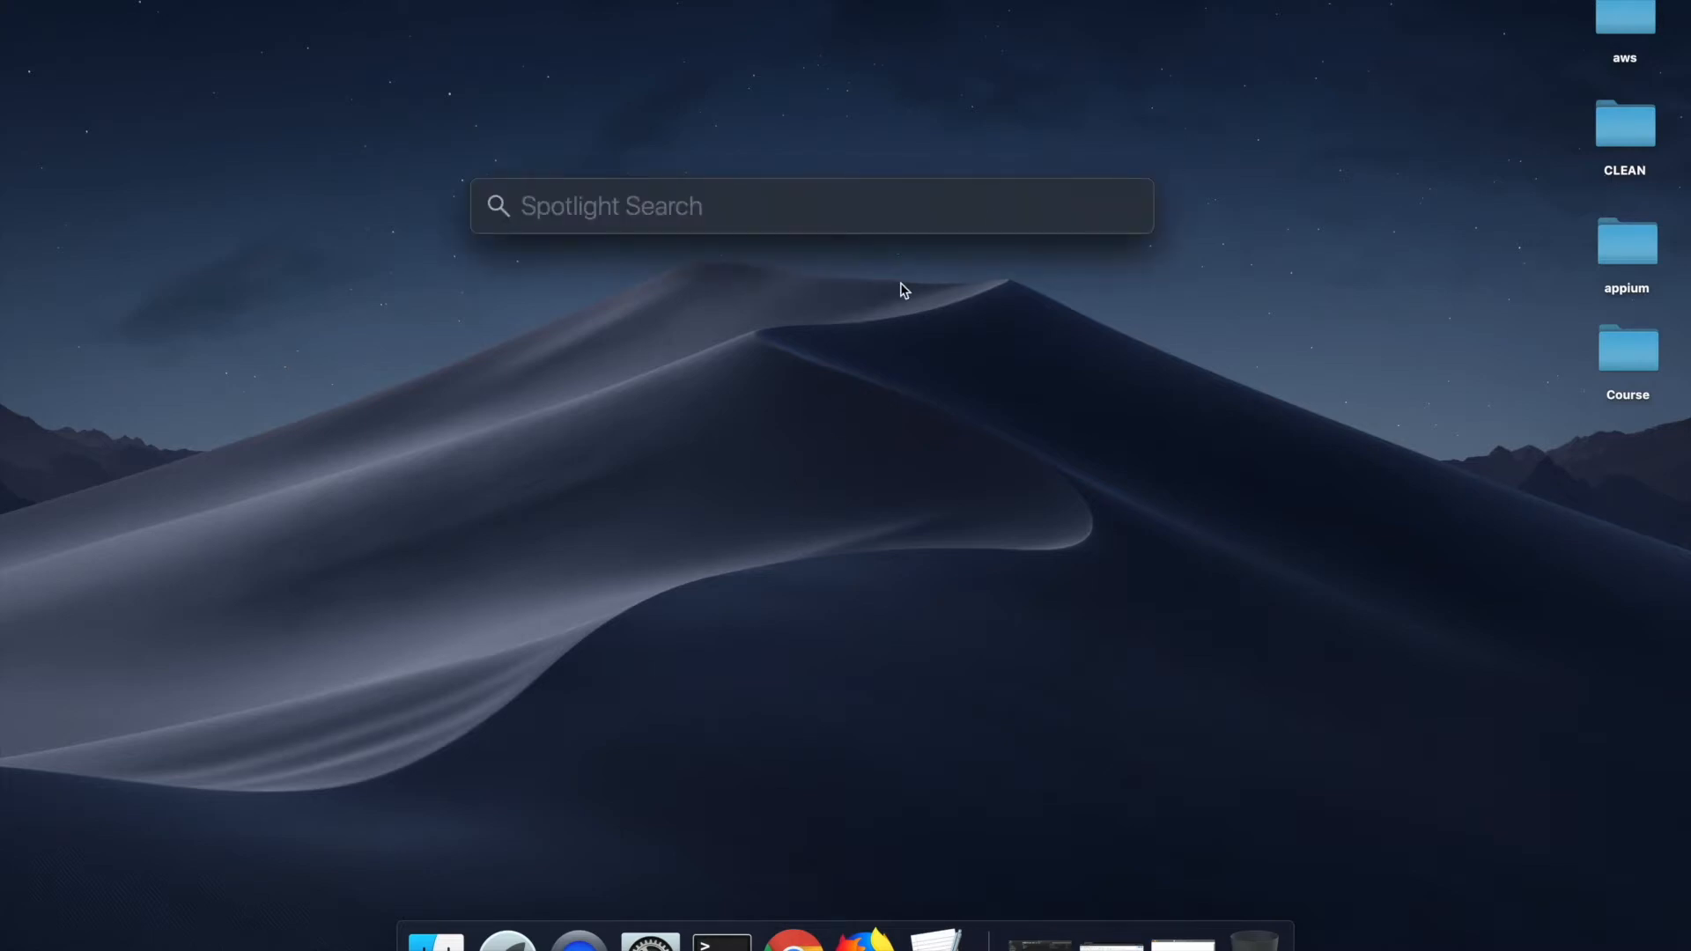
key("Escape")
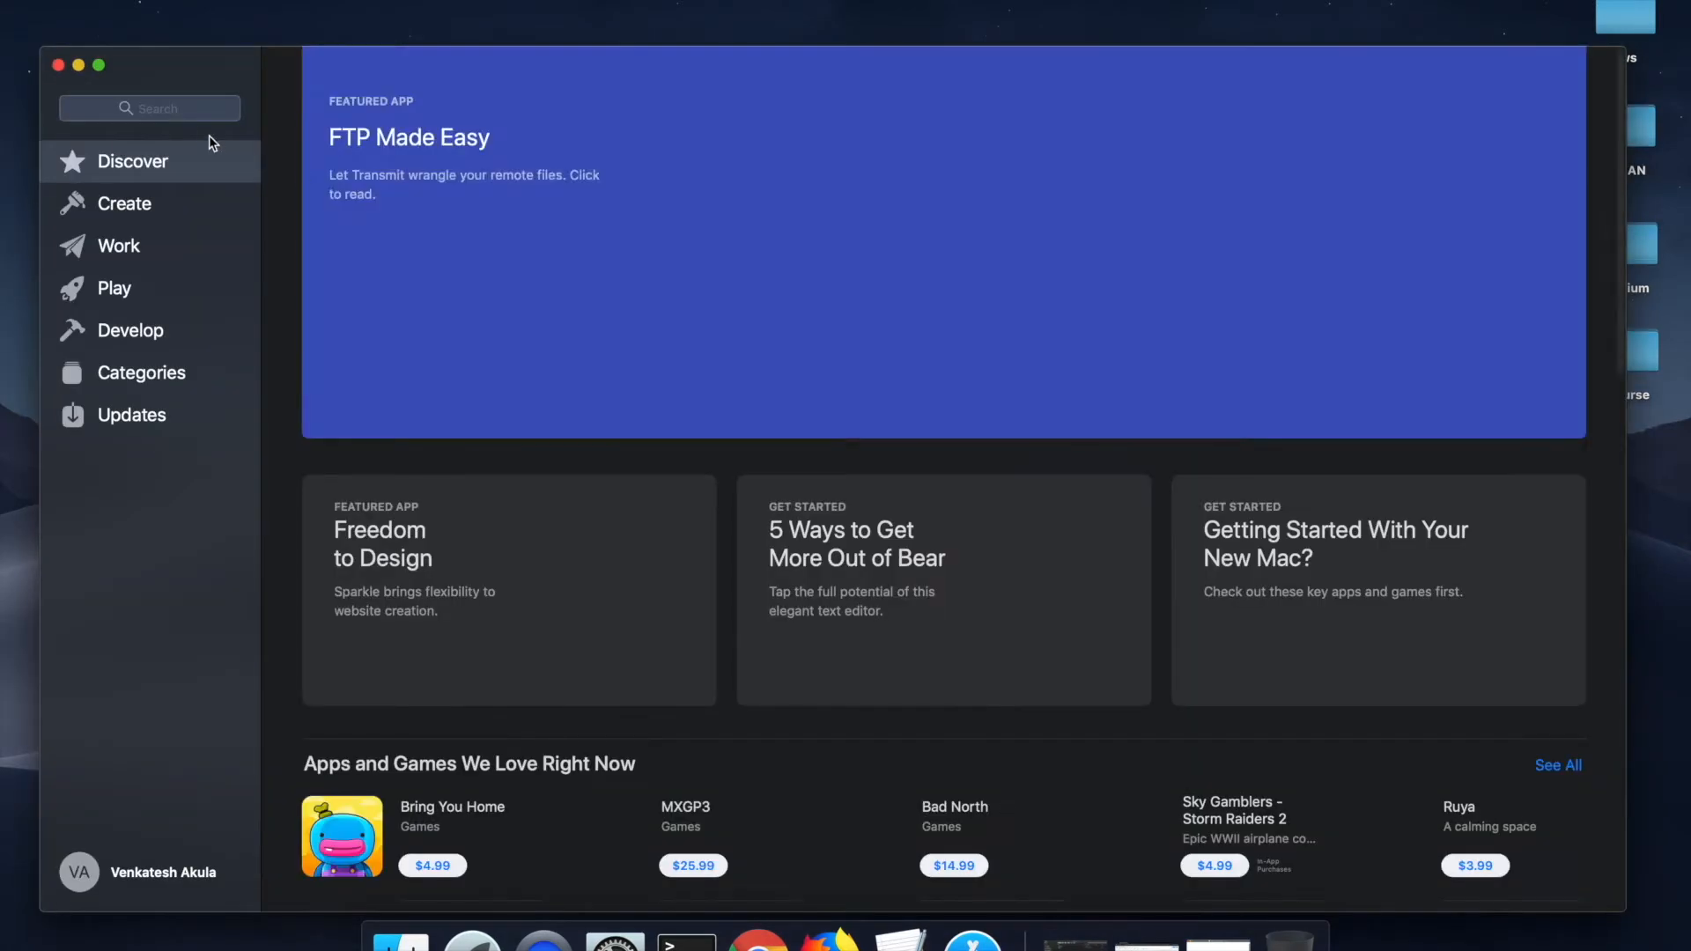
Search the App Store for 'xcode'.
left_click(148, 107)
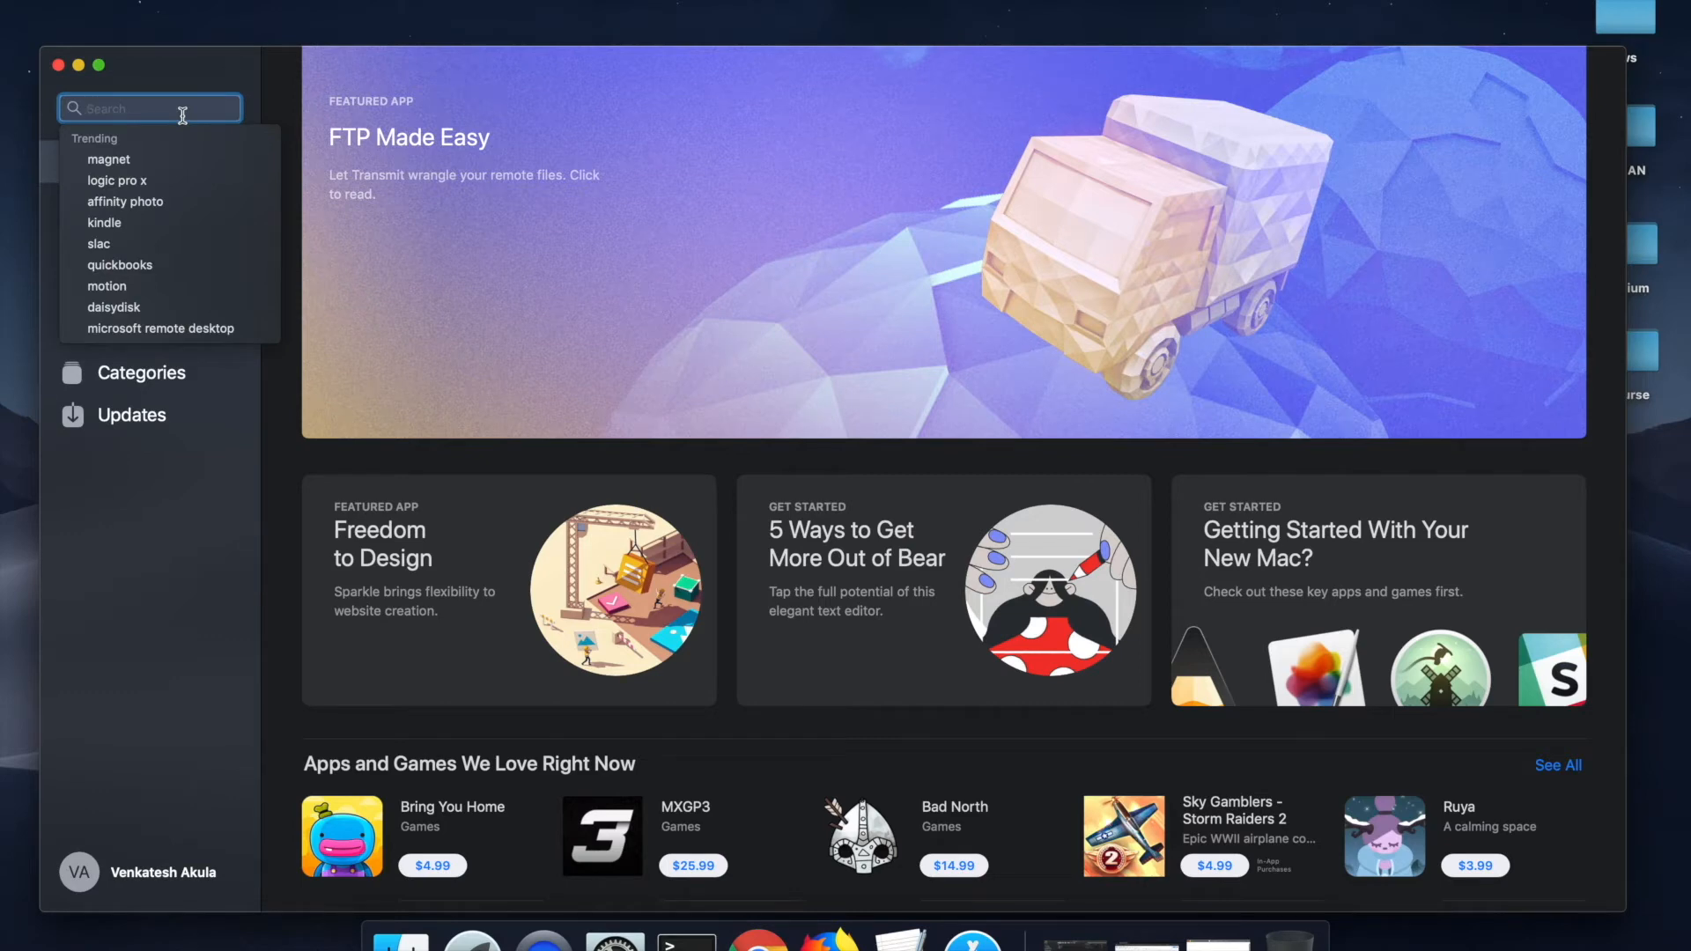
type("xcode")
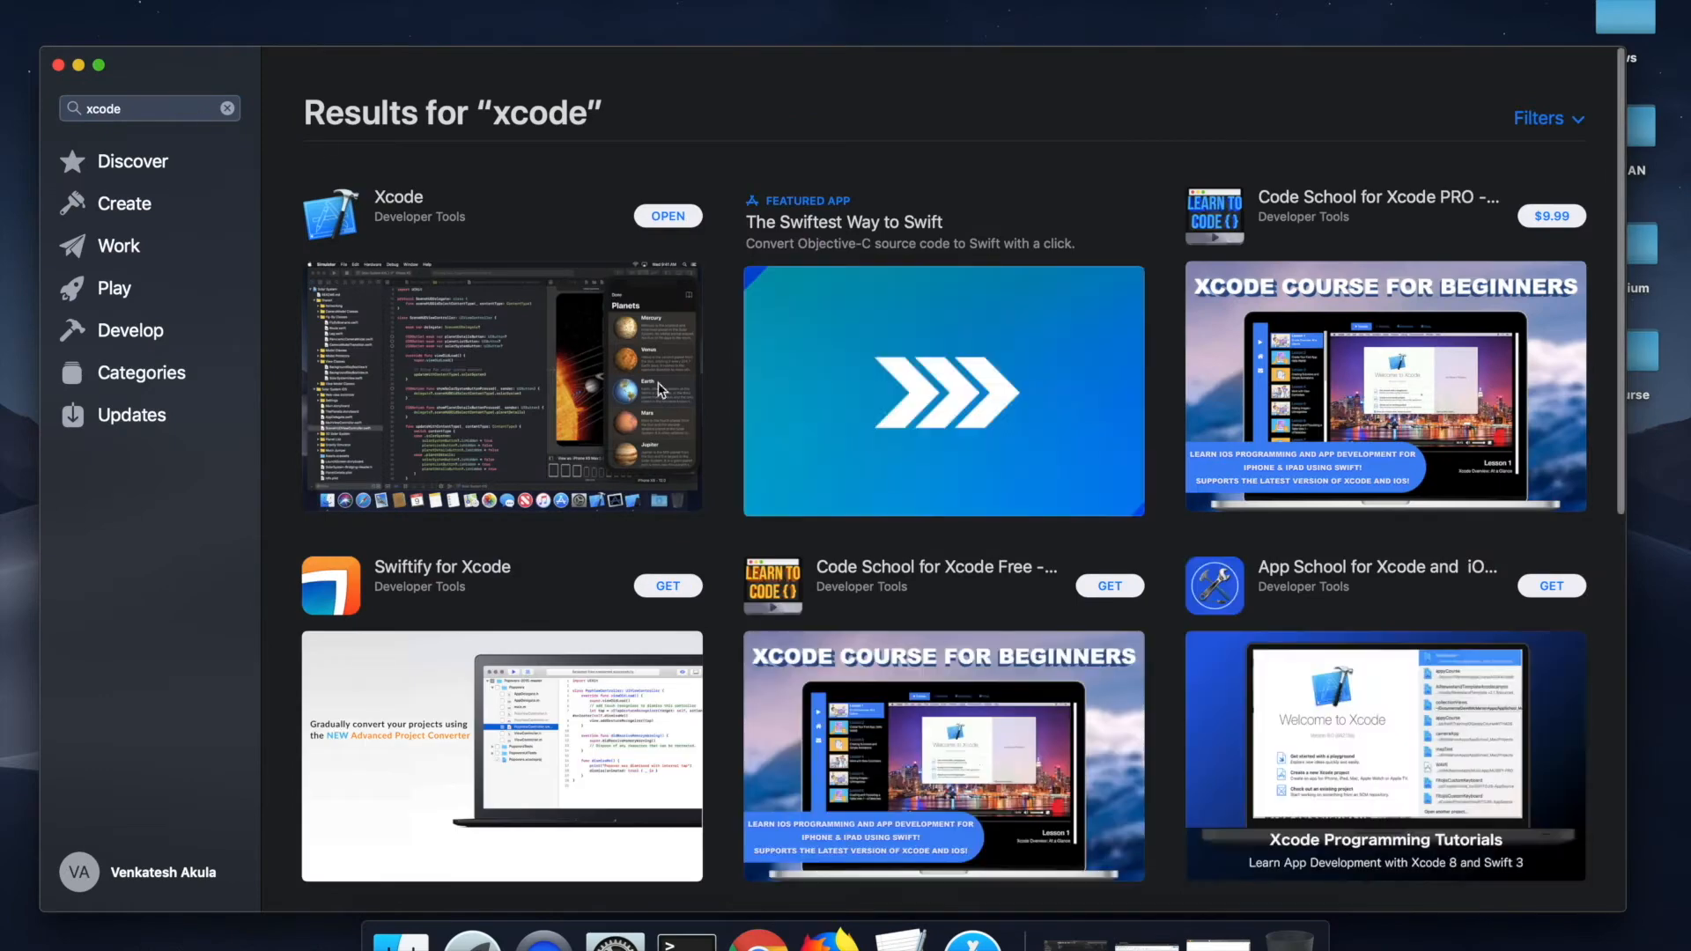
Open Xcode's product page from the search results, showing version 10.1 with an Open option.
left_click(396, 196)
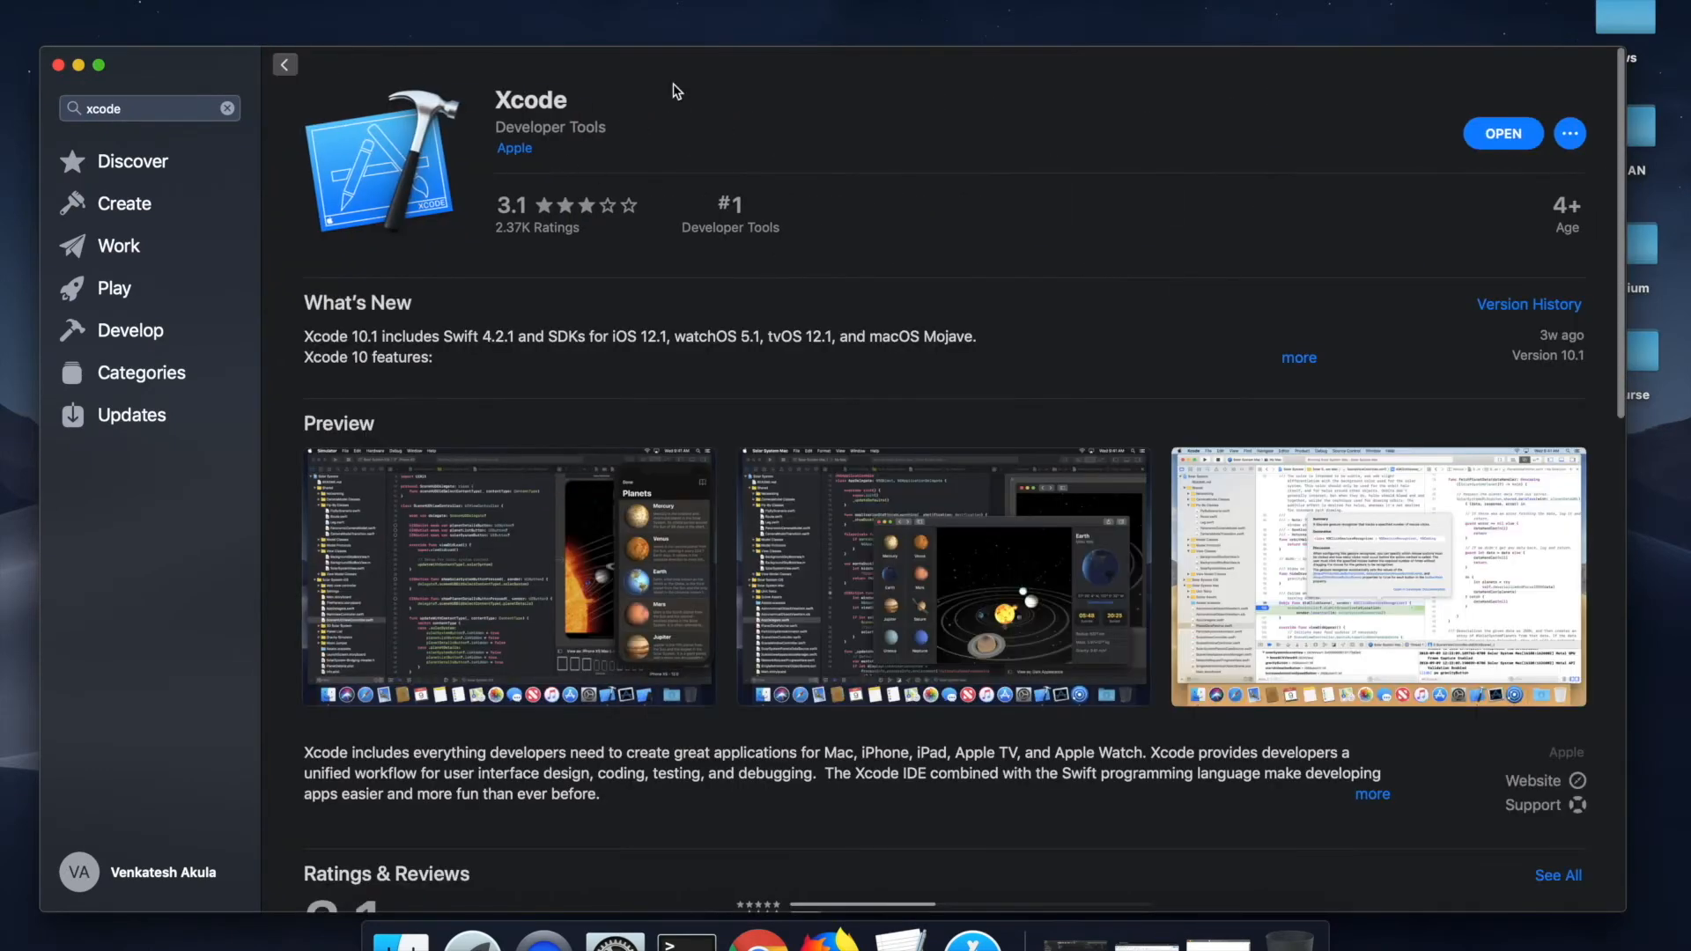
mouse_move(1356, 188)
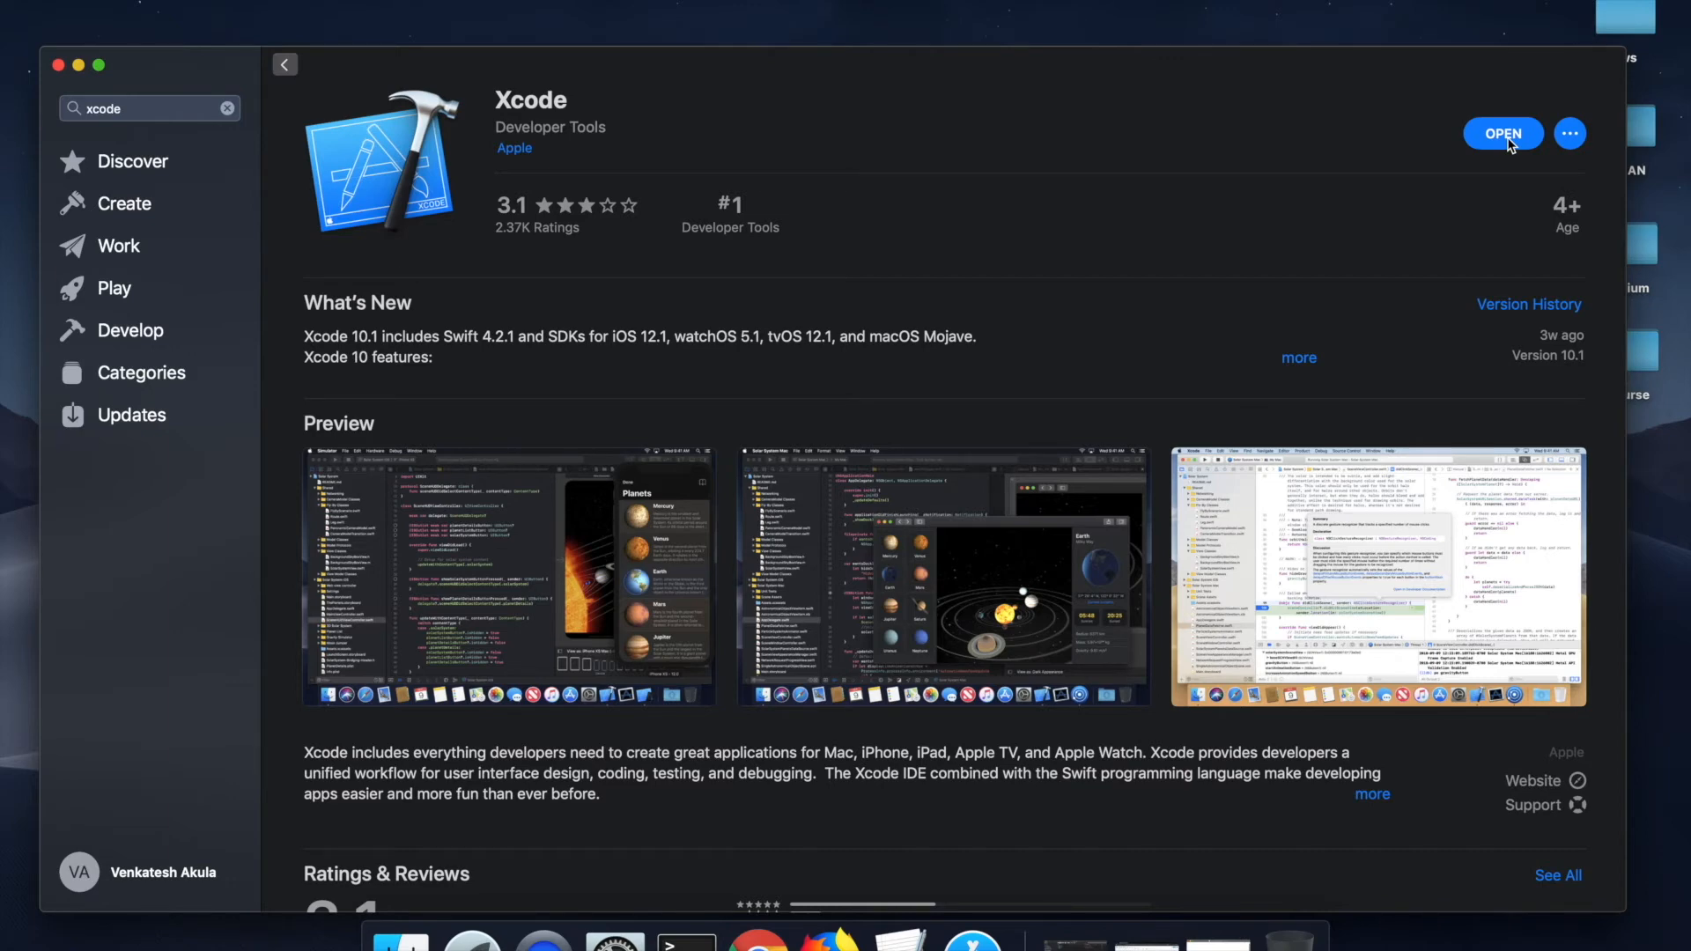
mouse_move(1354, 187)
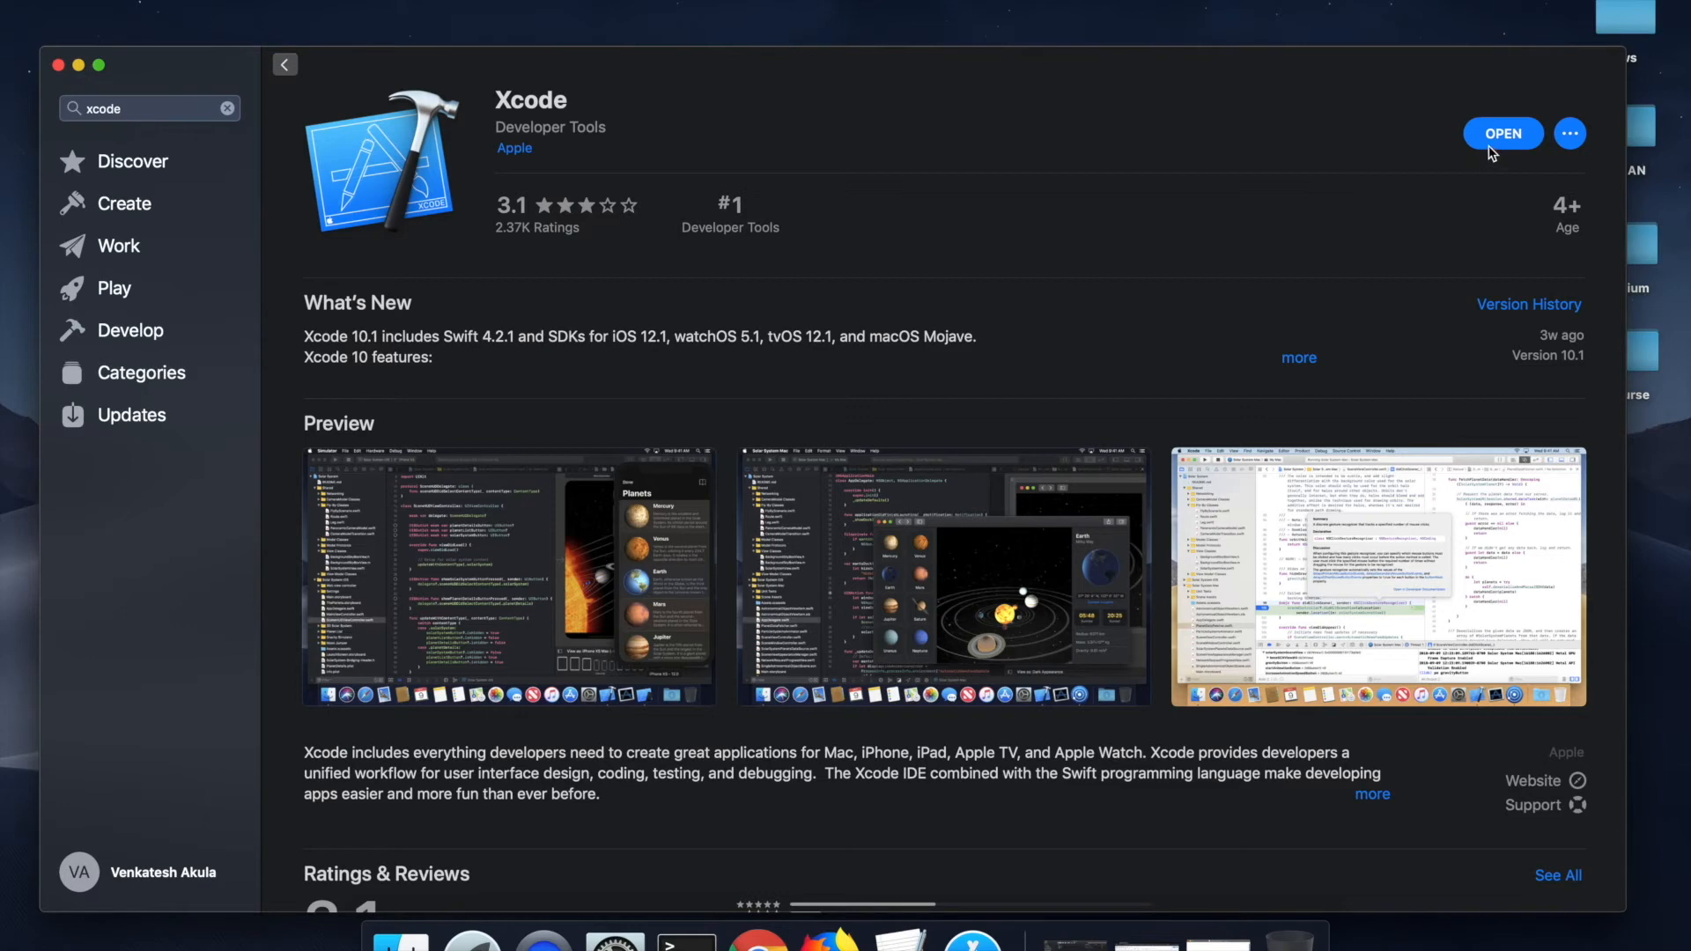
mouse_move(545, 105)
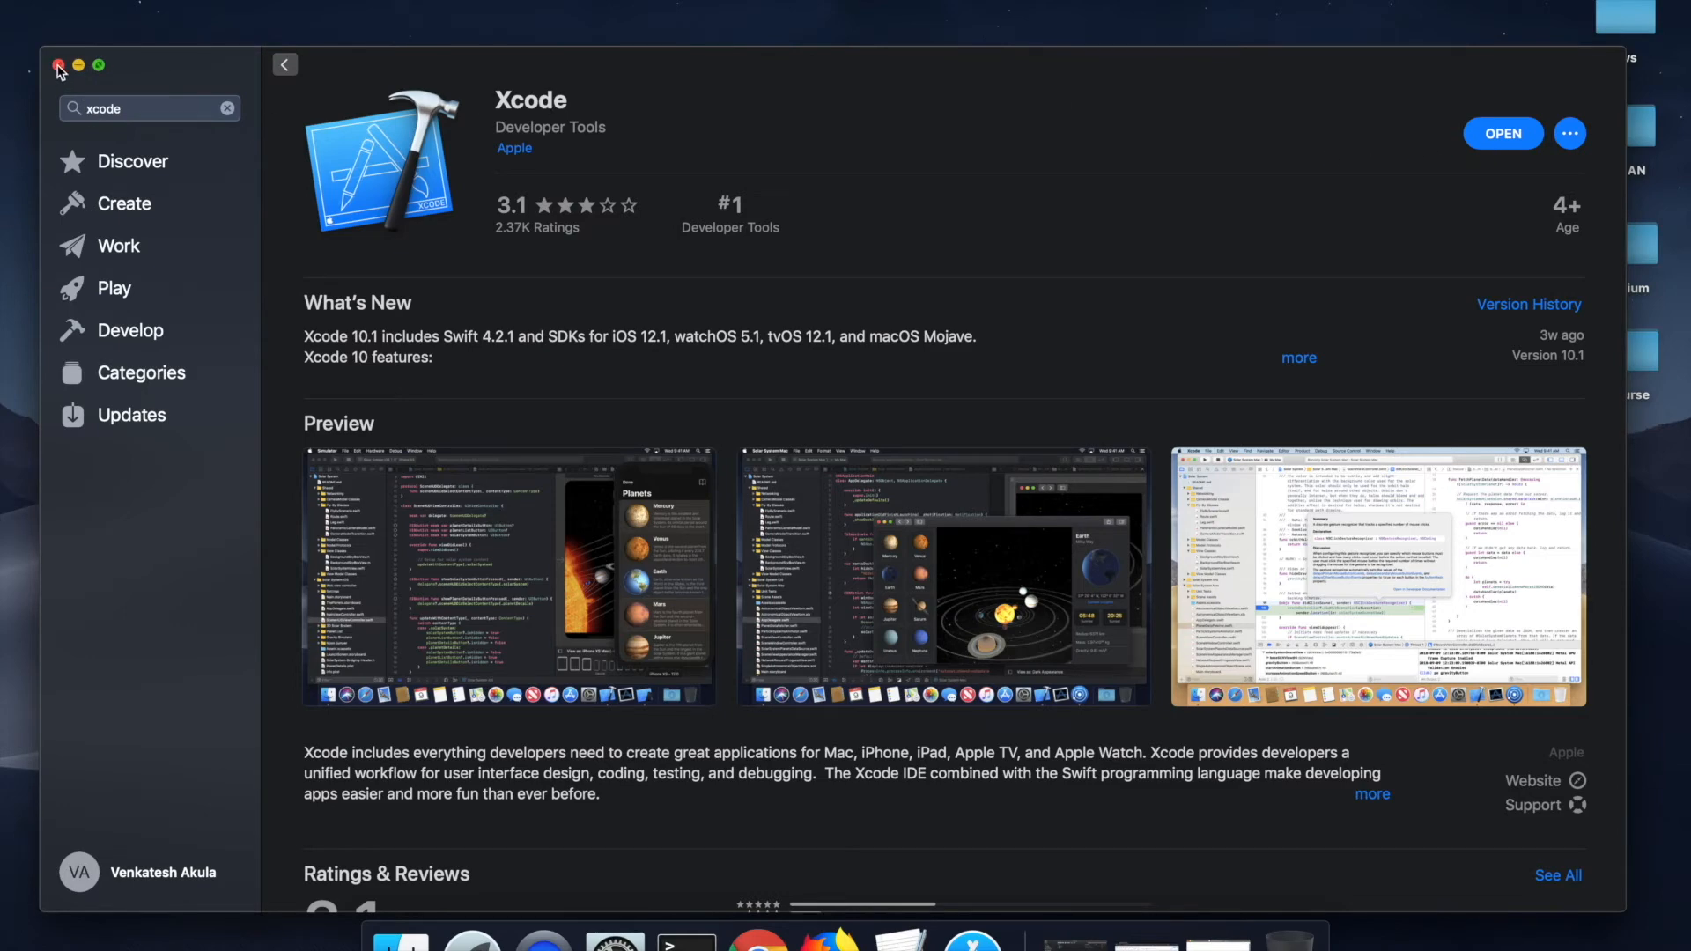
Close the App Store, select the 'xcode-select --install' line in TextEdit, and bring Terminal forward.
left_click(60, 65)
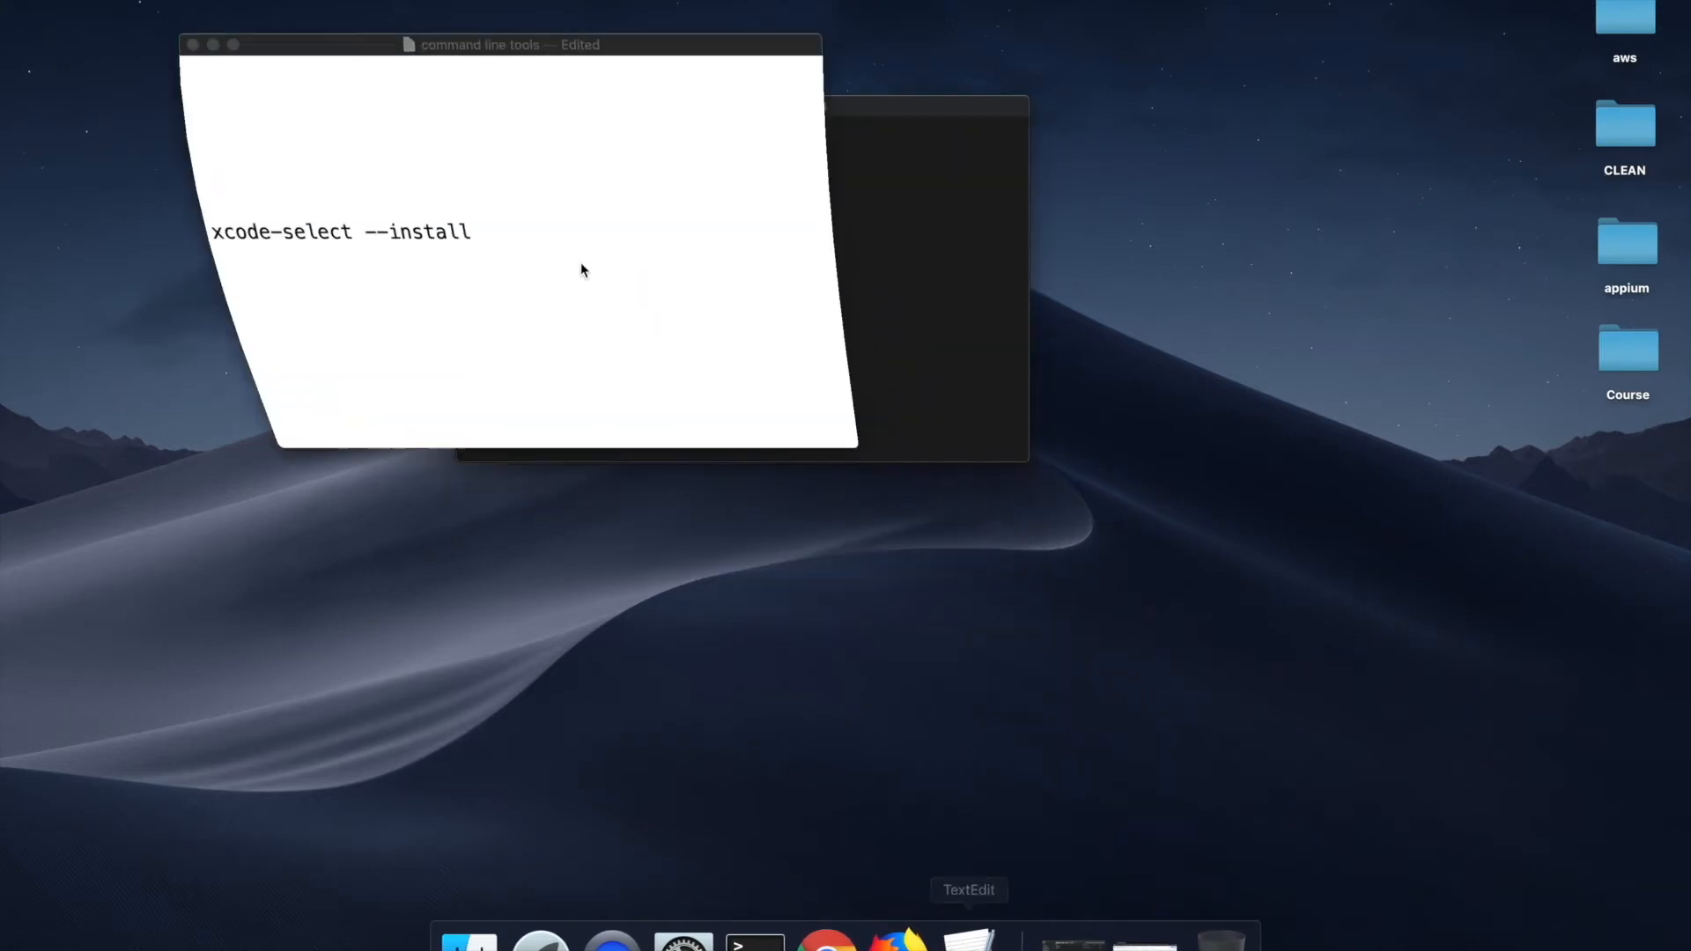
triple_click(324, 220)
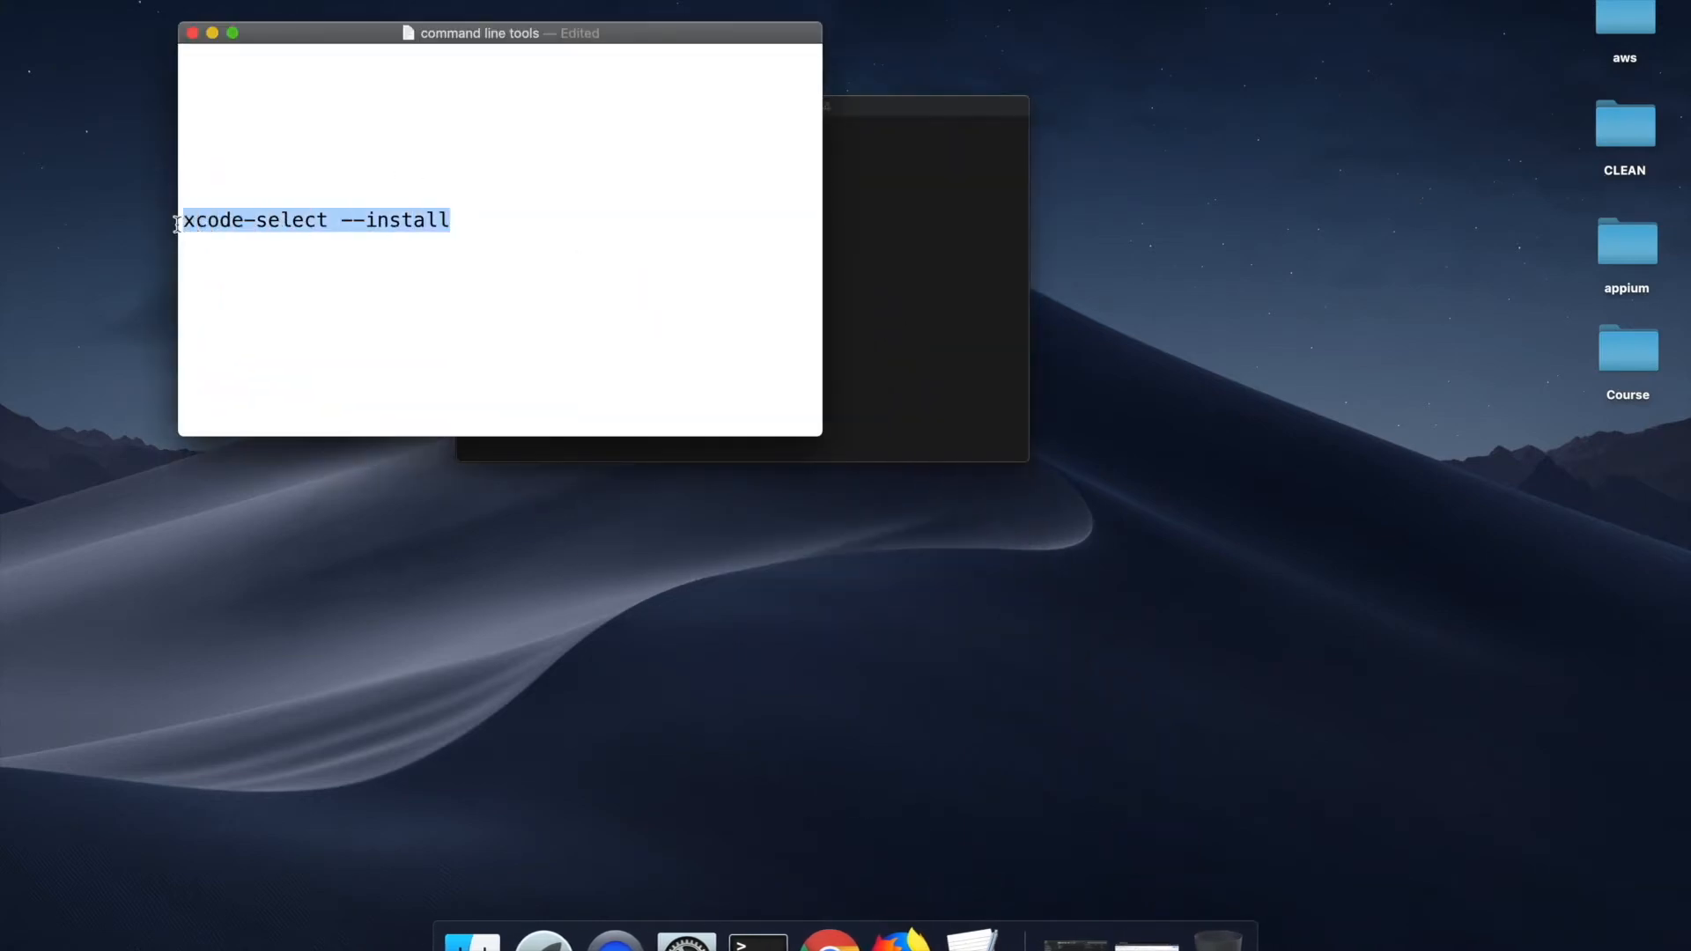
mouse_move(219, 191)
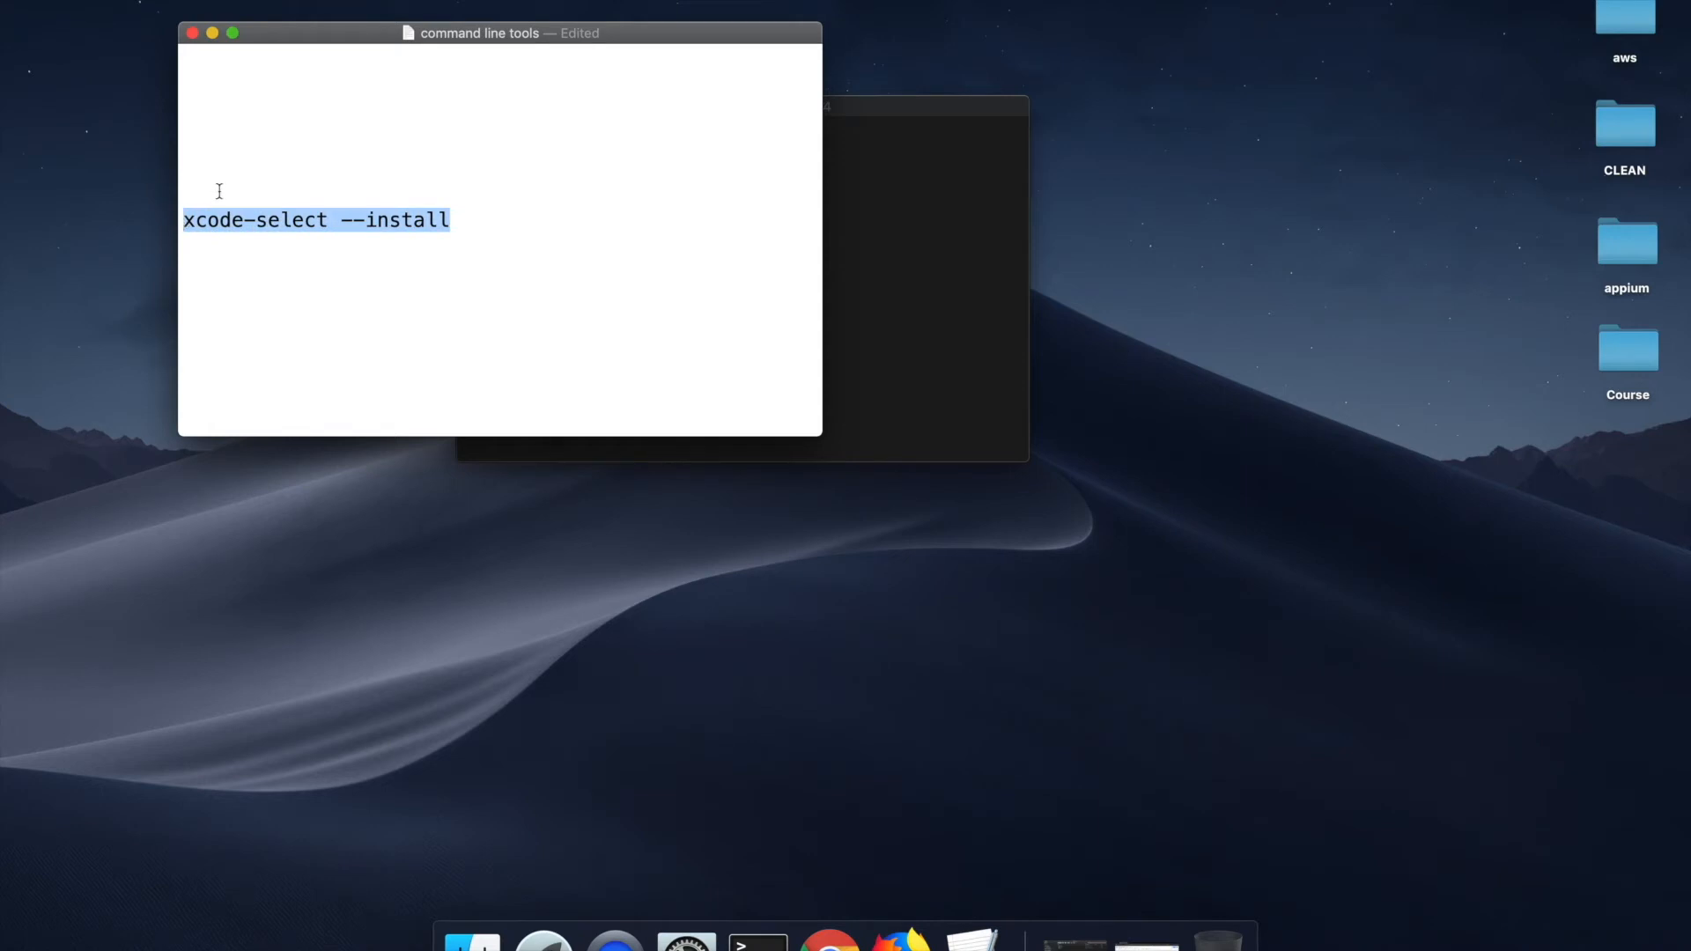
left_click(551, 262)
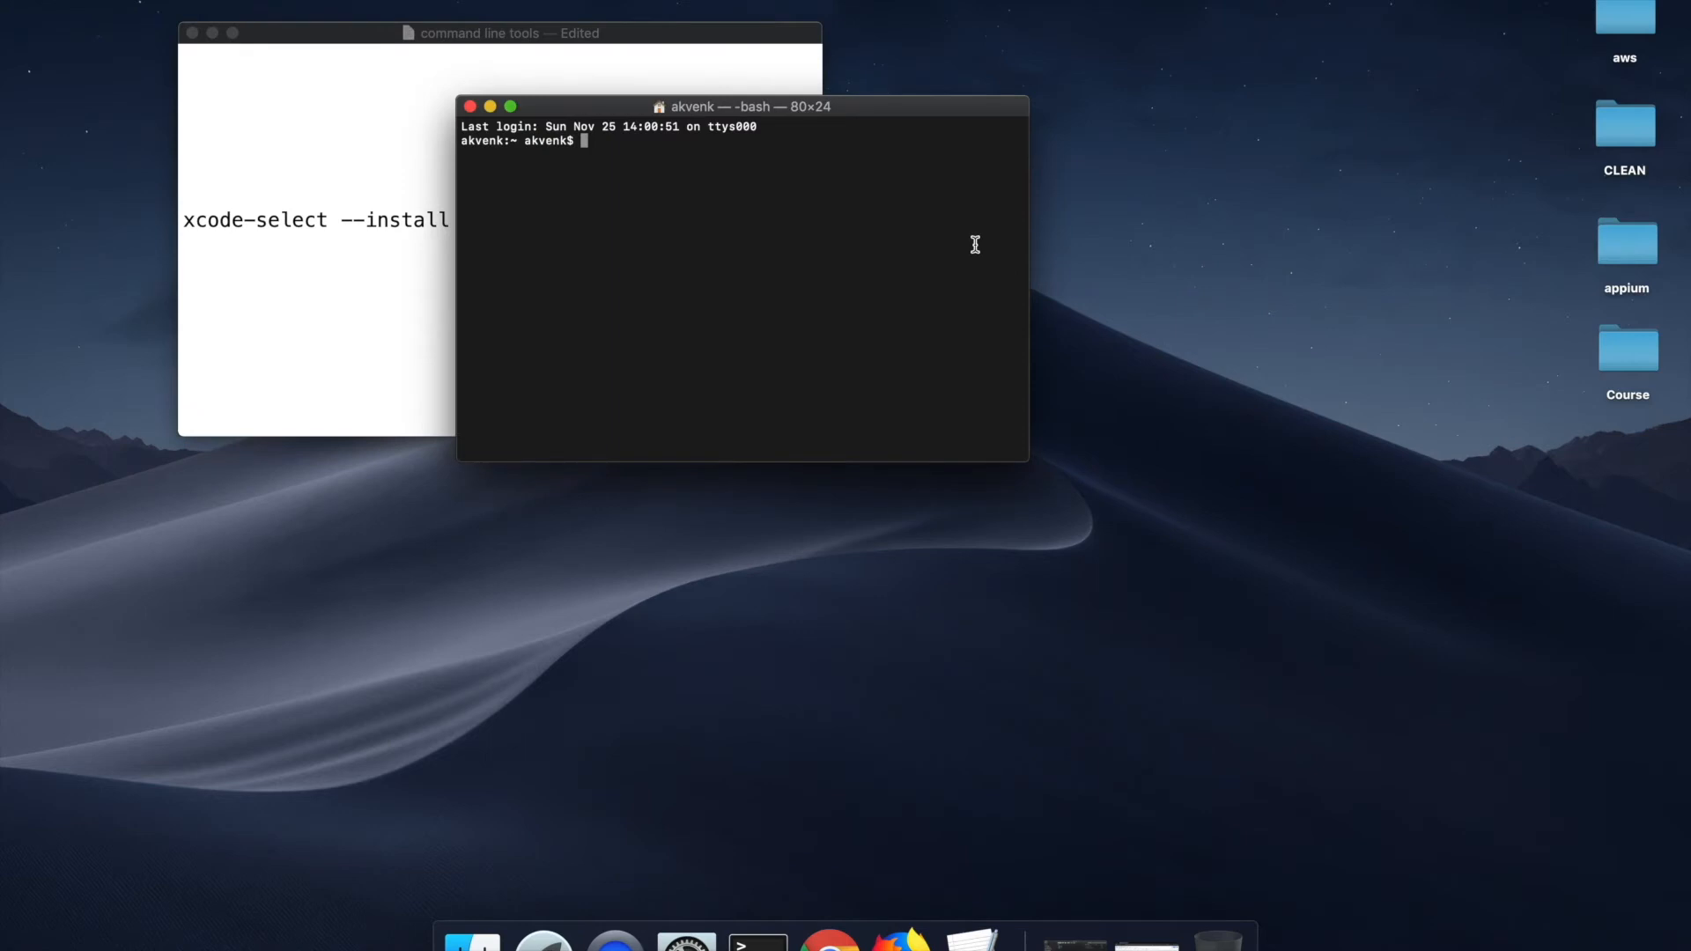
Run 'xcode-select --install' in Terminal, which reports command line tools already installed.
type("xcode-select --install")
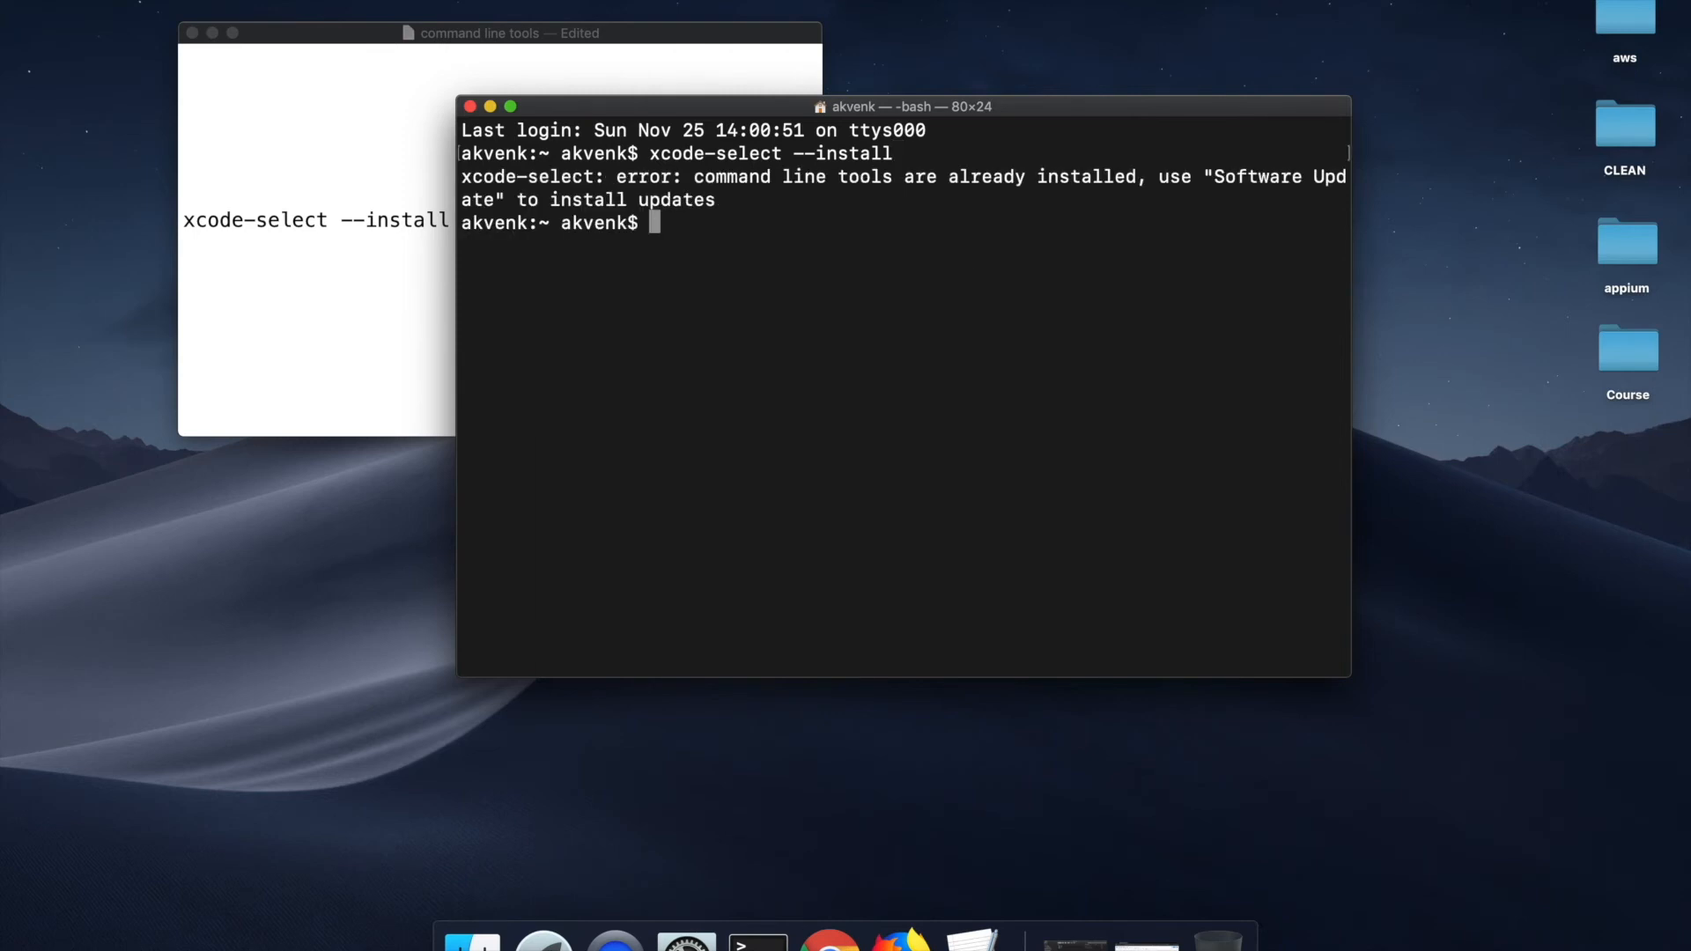
mouse_move(757, 252)
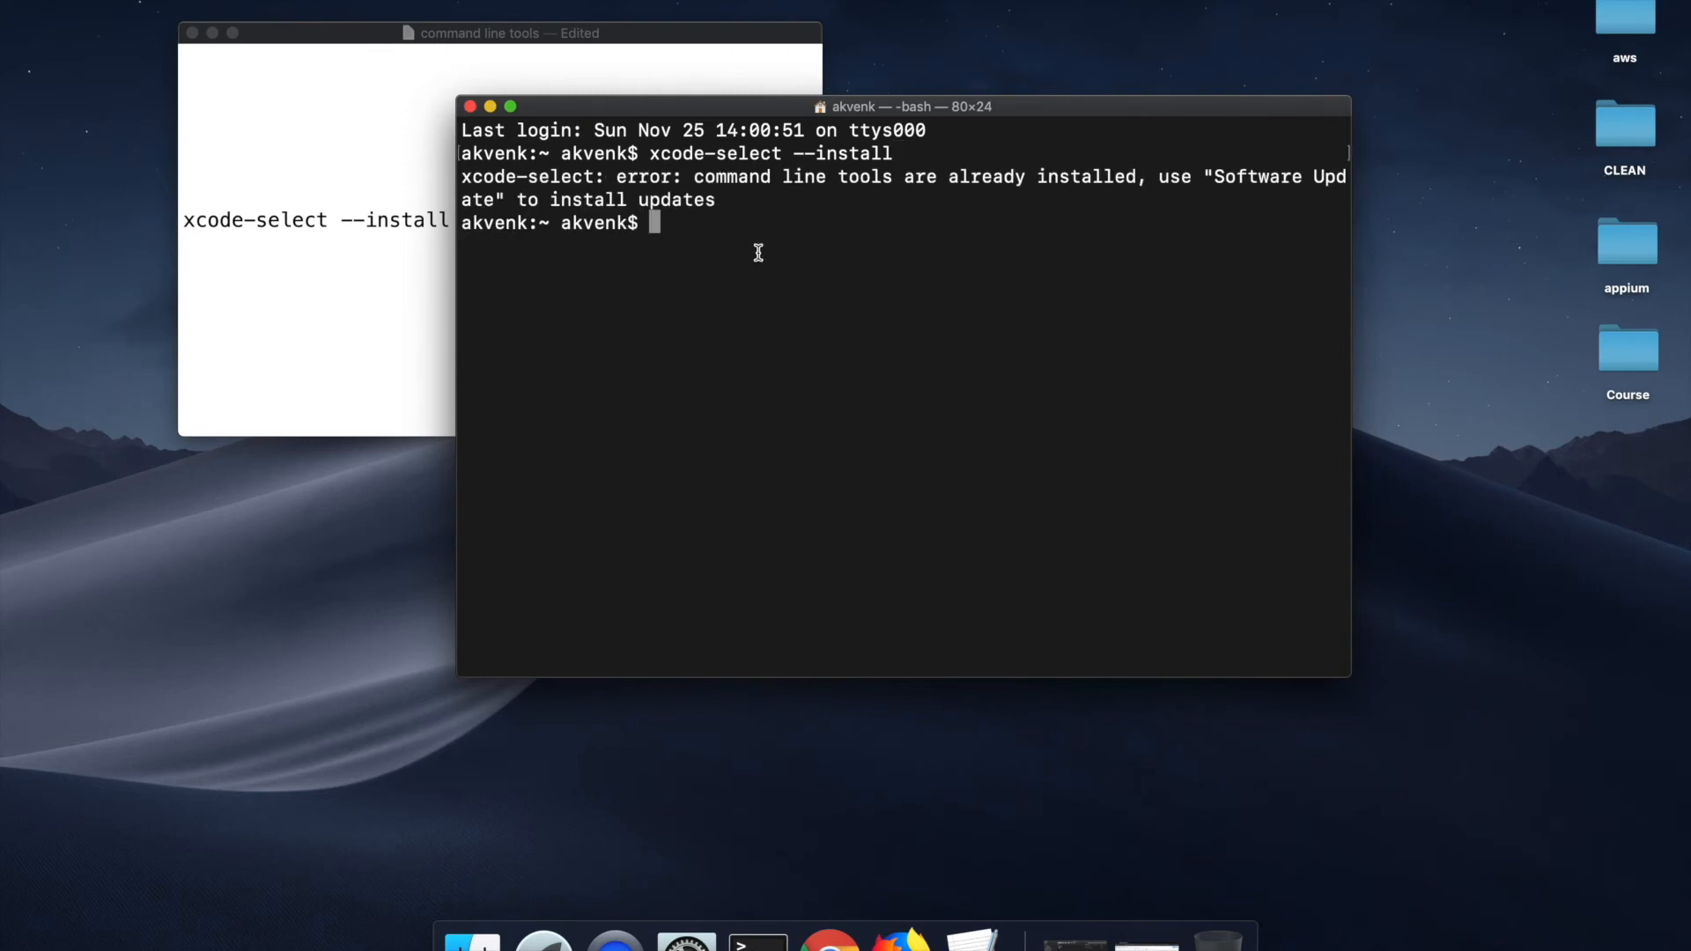
left_click_drag(463, 176, 713, 199)
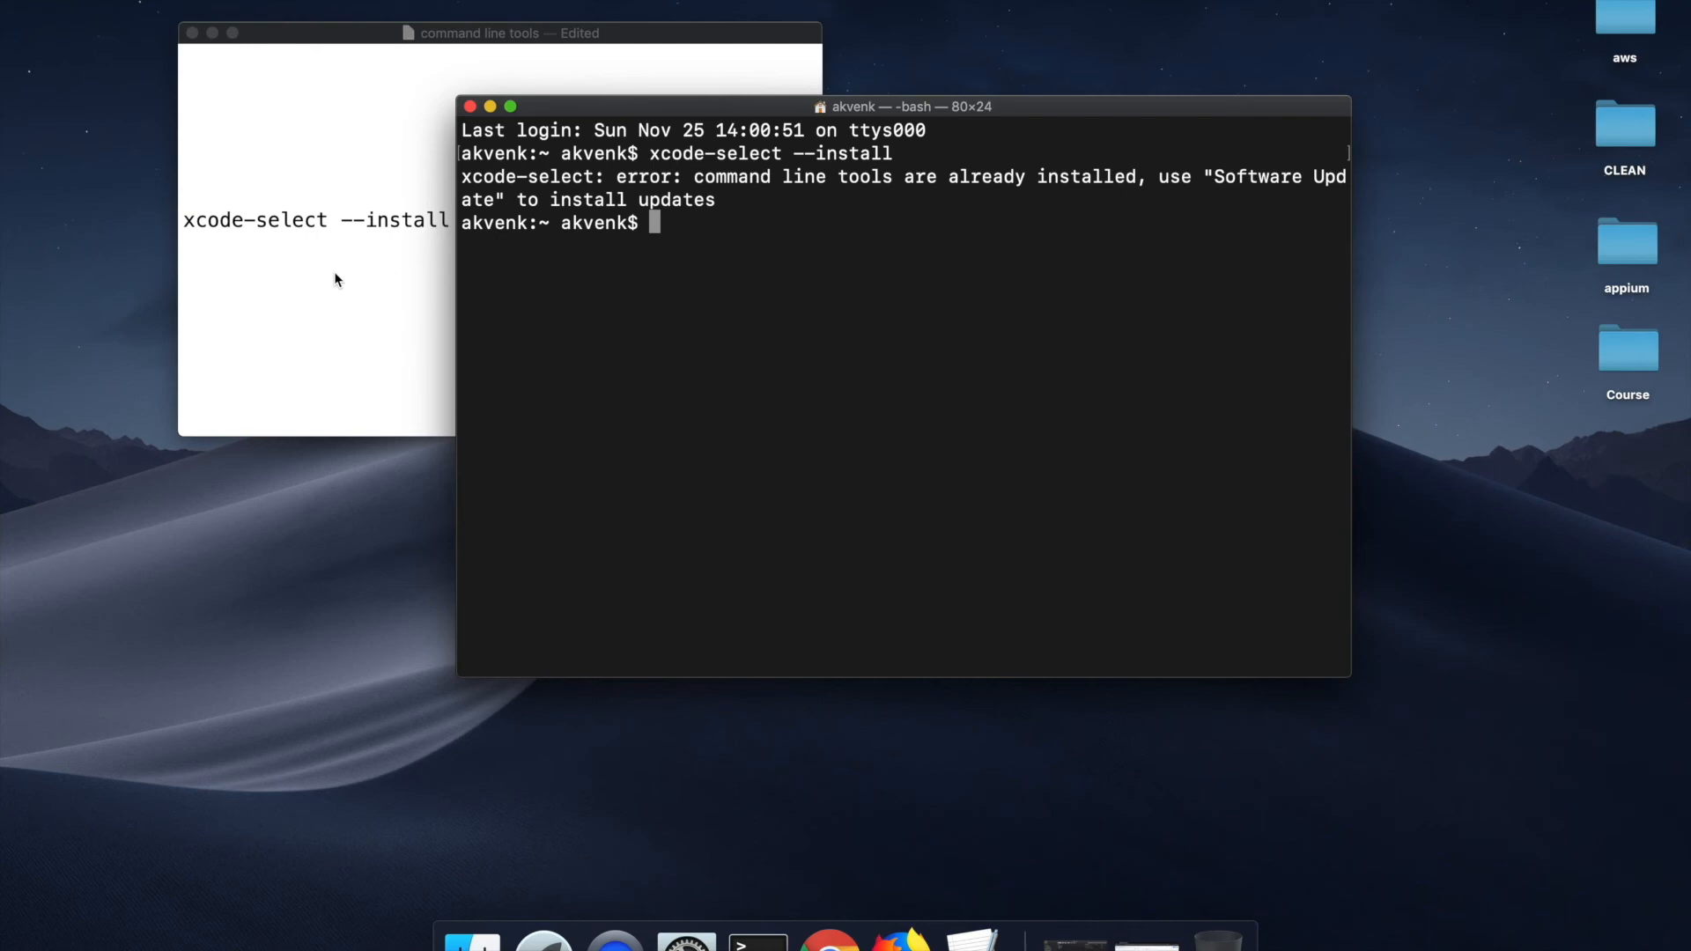
mouse_move(610, 224)
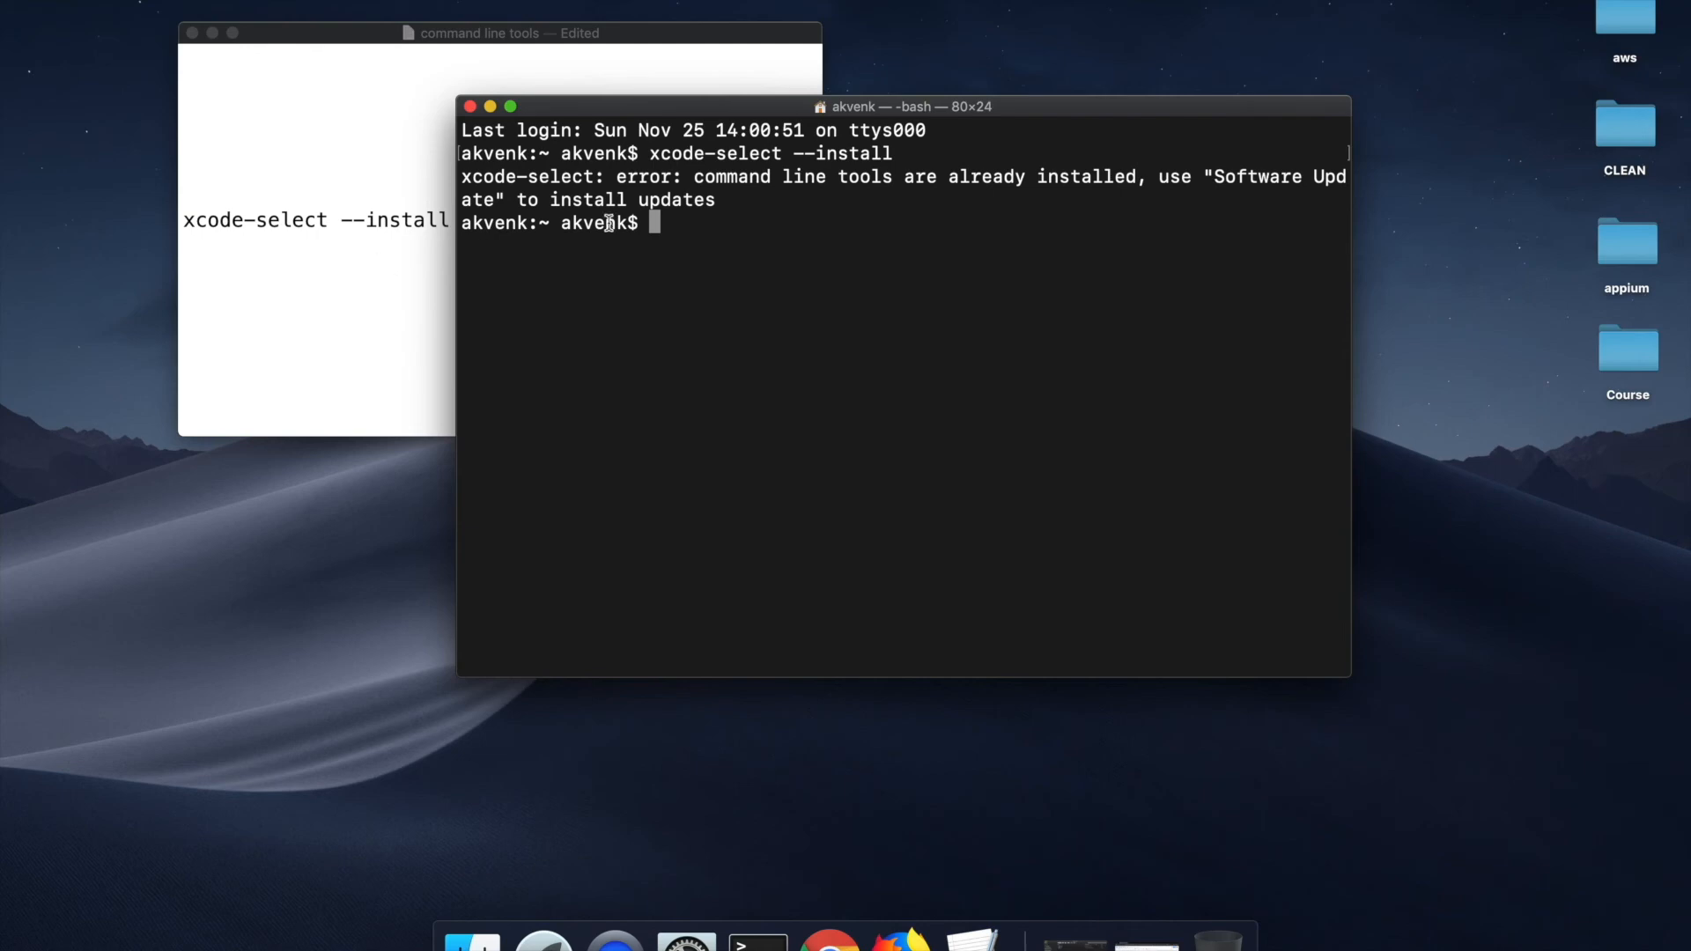